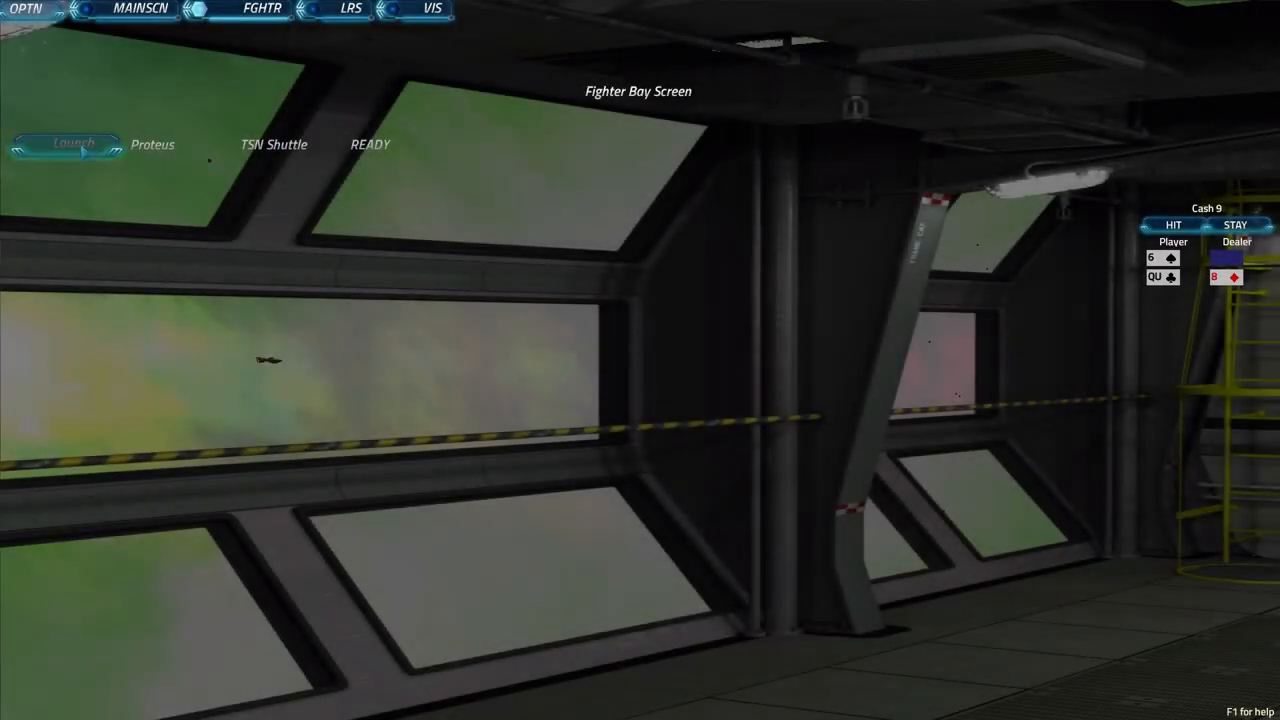
Launch the READY TSN Shuttle Proteus from the Fighter Bay into first-person cockpit view
click(68, 144)
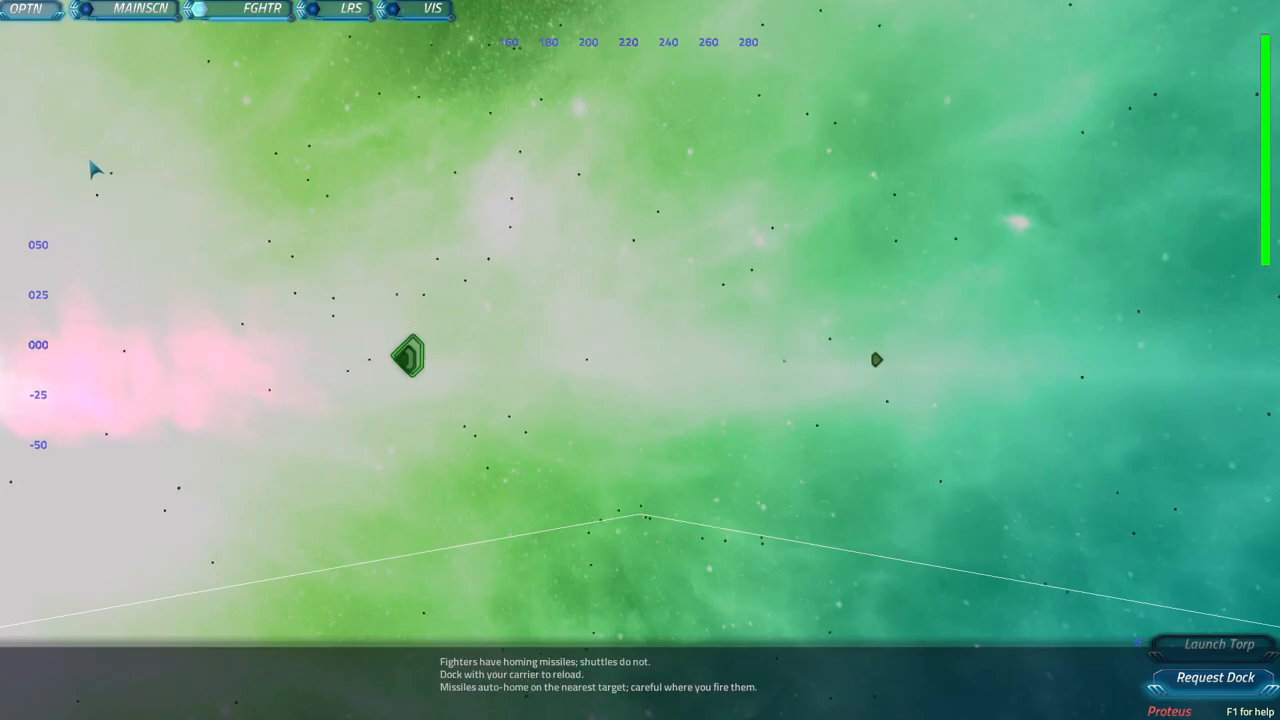
click(1214, 644)
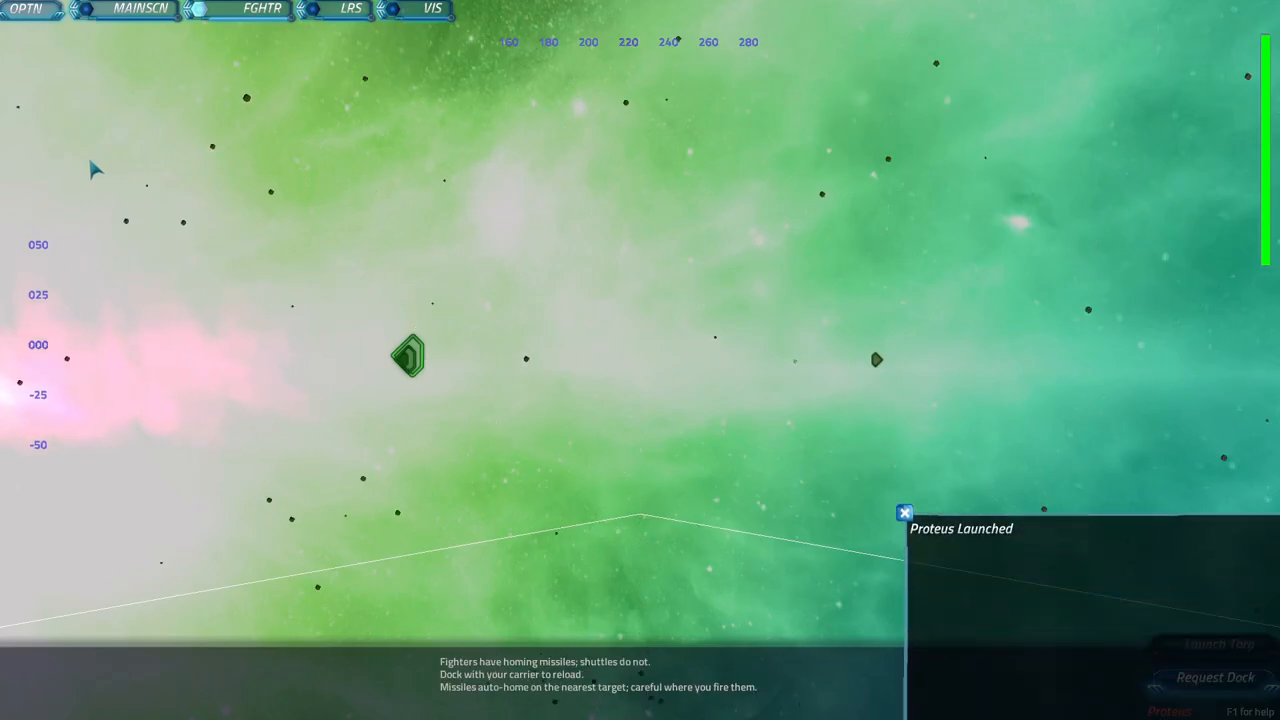